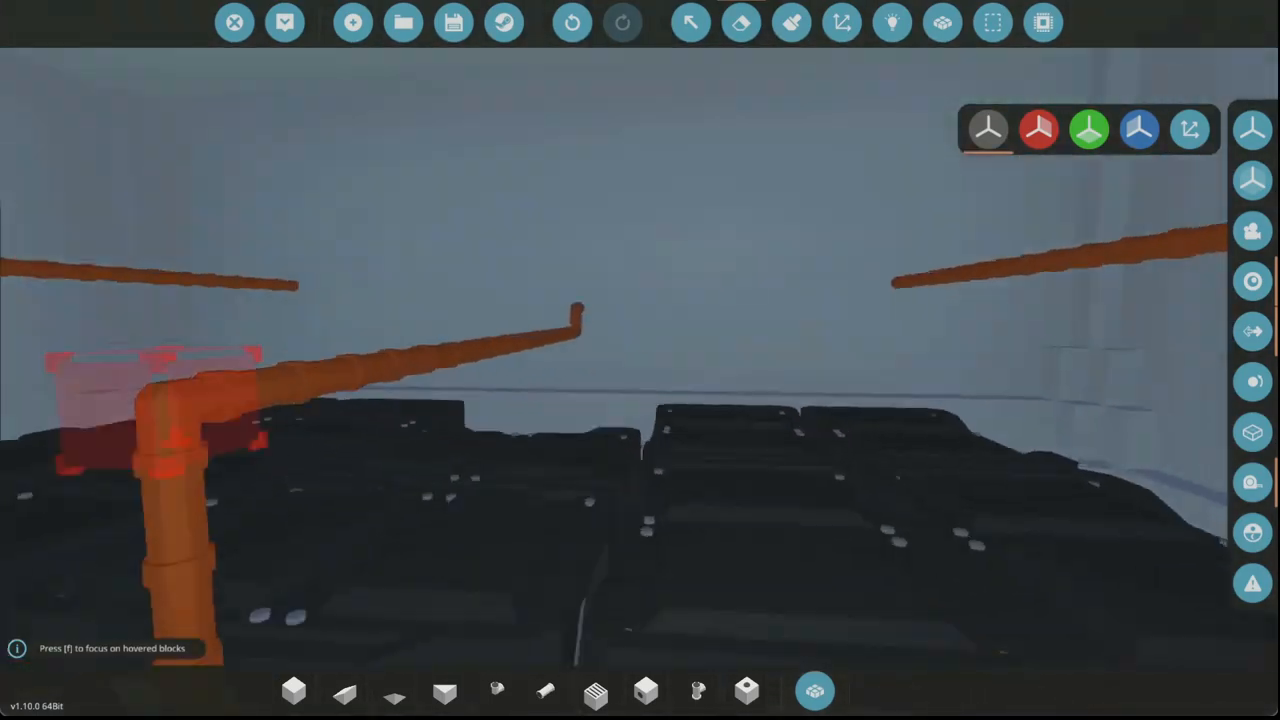
# Spawn the boat into the world from the workbench
pyautogui.click(814, 690)
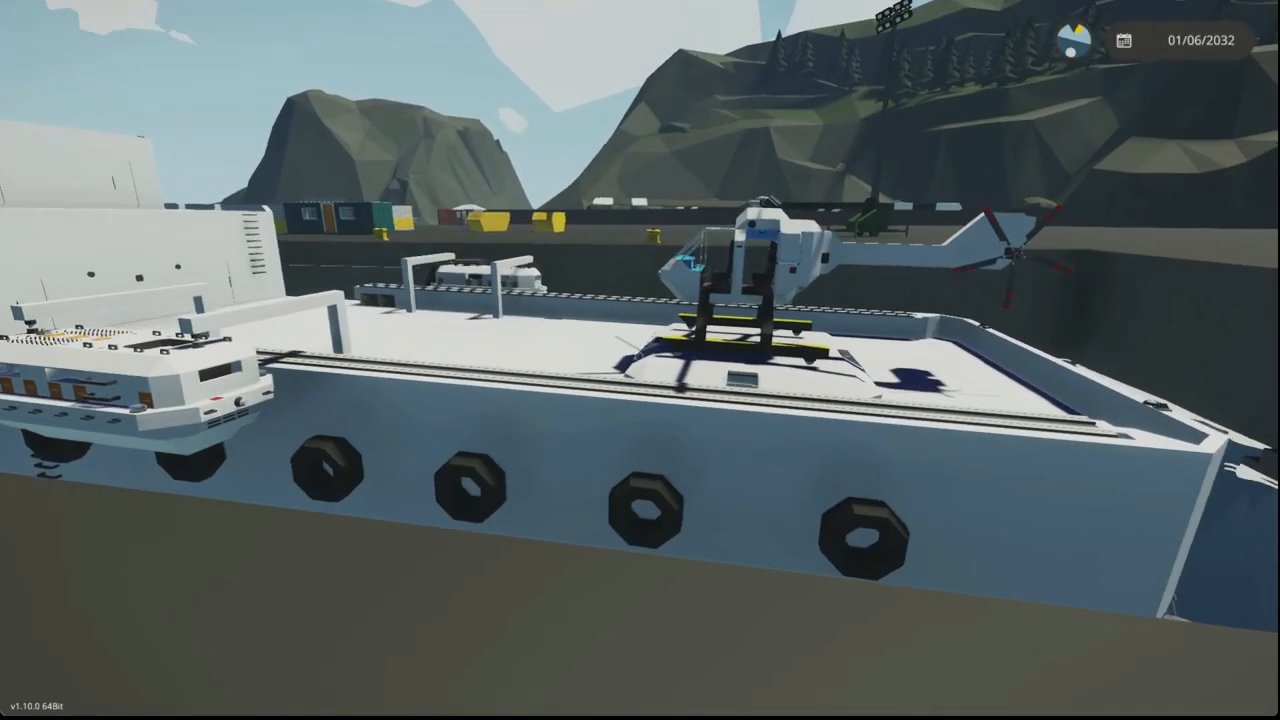
pyautogui.moveTo(640, 360)
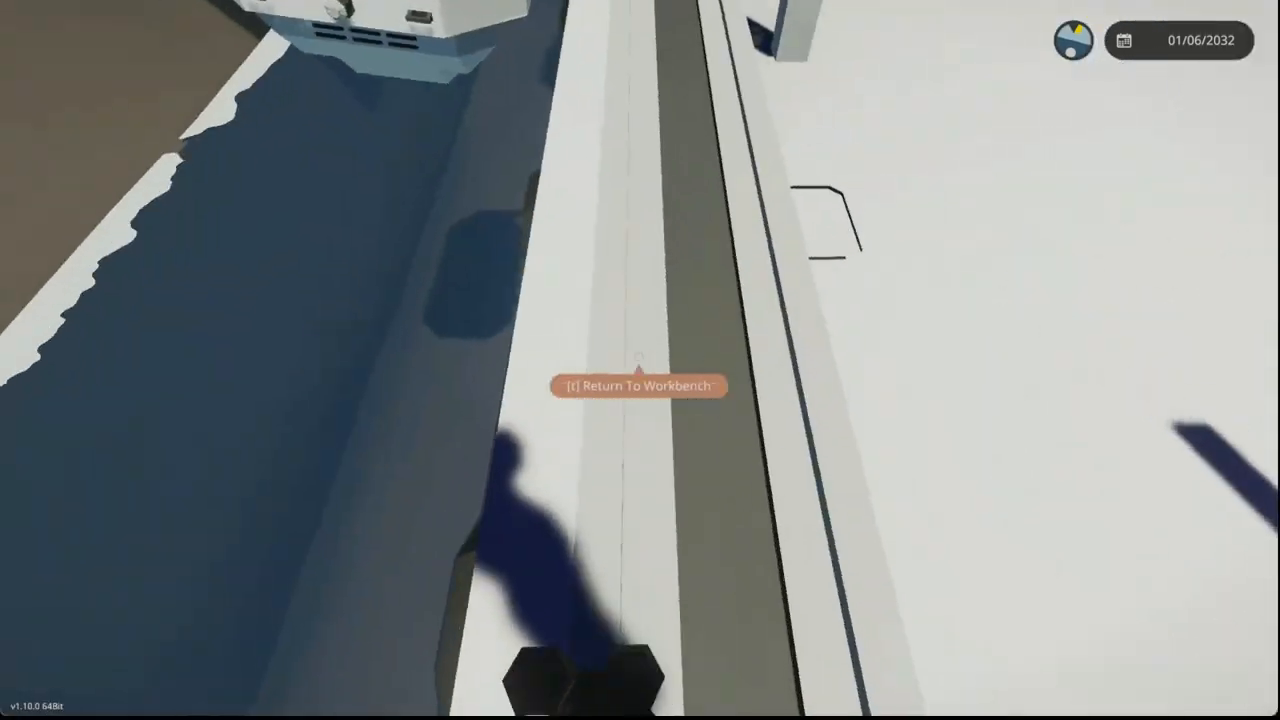
# Return from the world to the workbench editor
pyautogui.press('t')
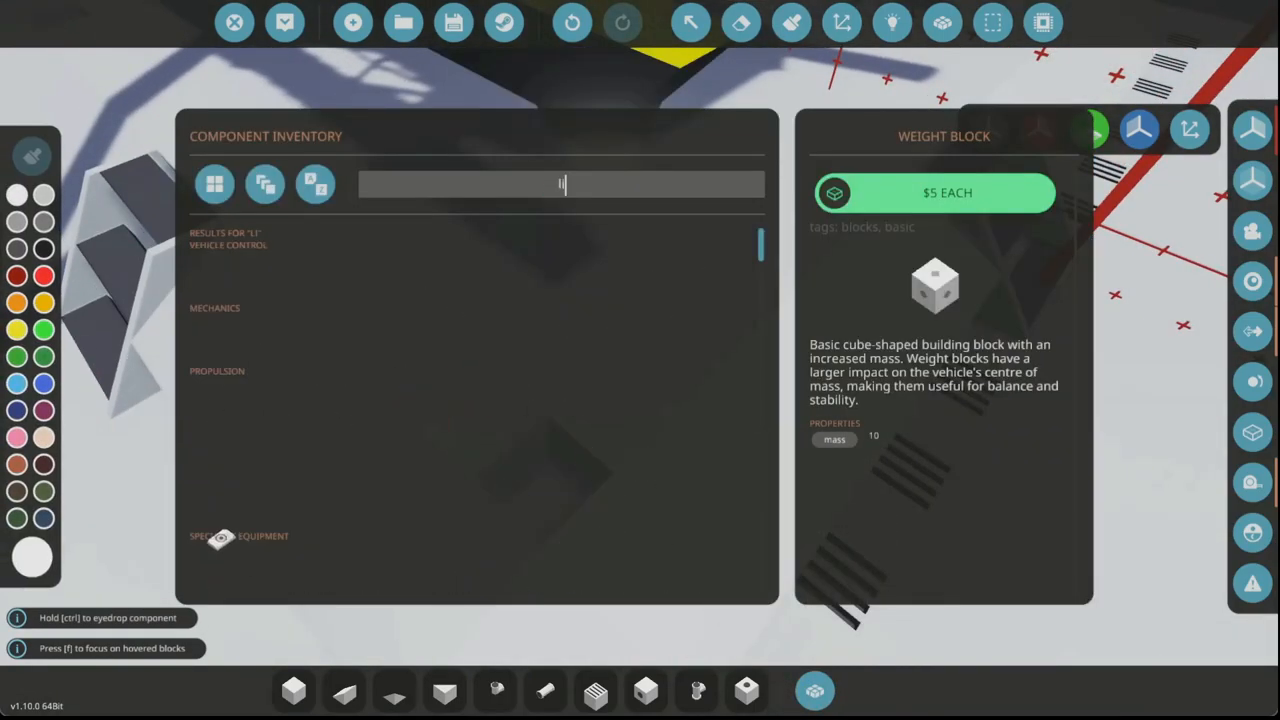
# Search the inventory for 'light' and 'police' and pick a light to place
pyautogui.write('ight')
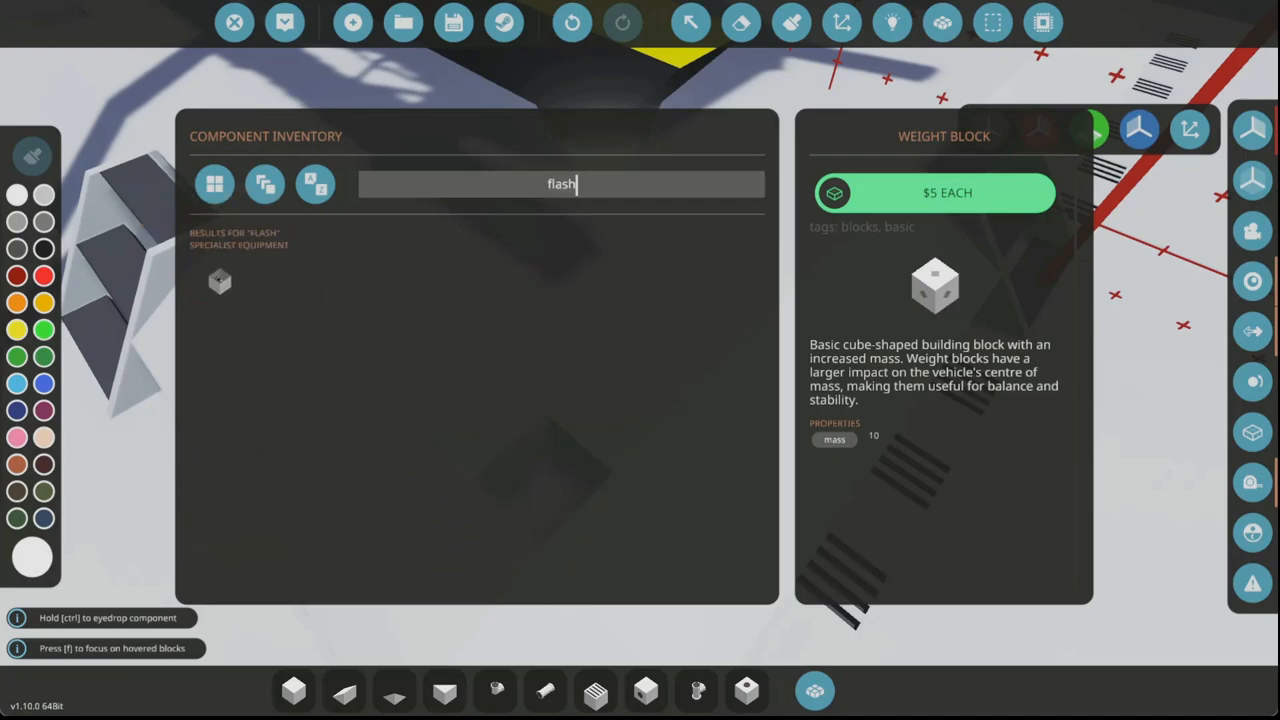
pyautogui.write('police')
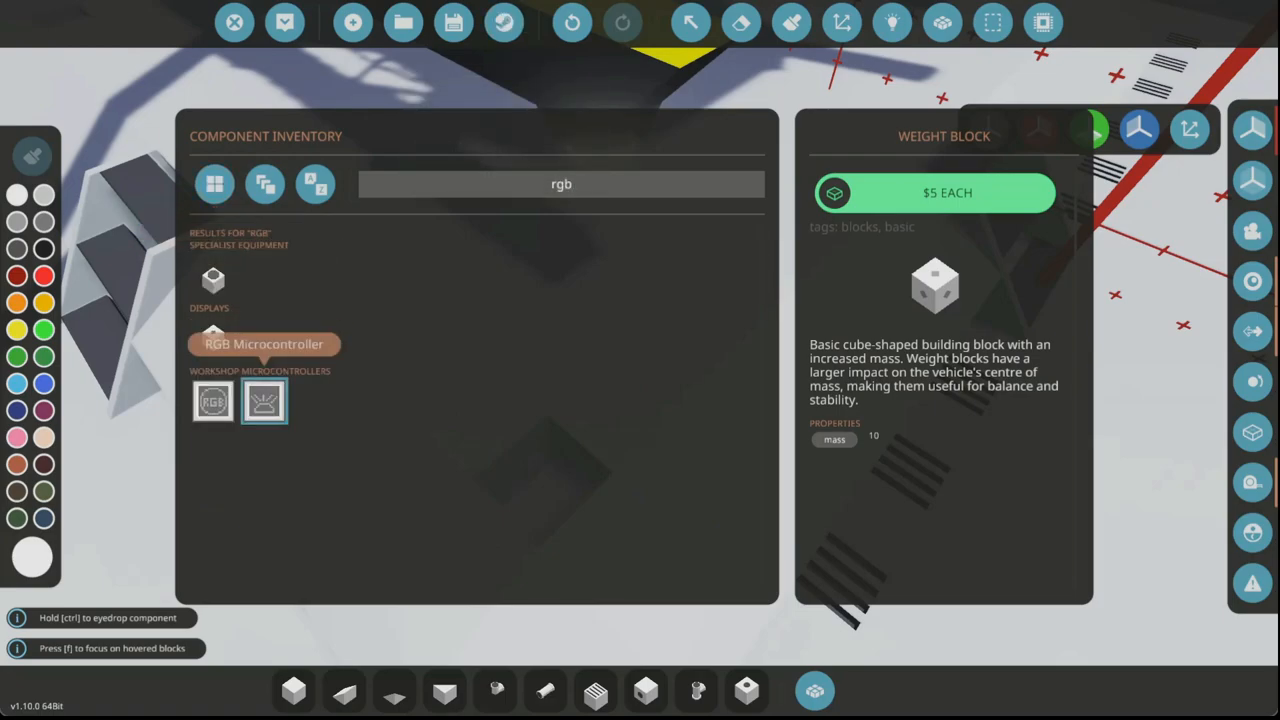
pyautogui.click(264, 400)
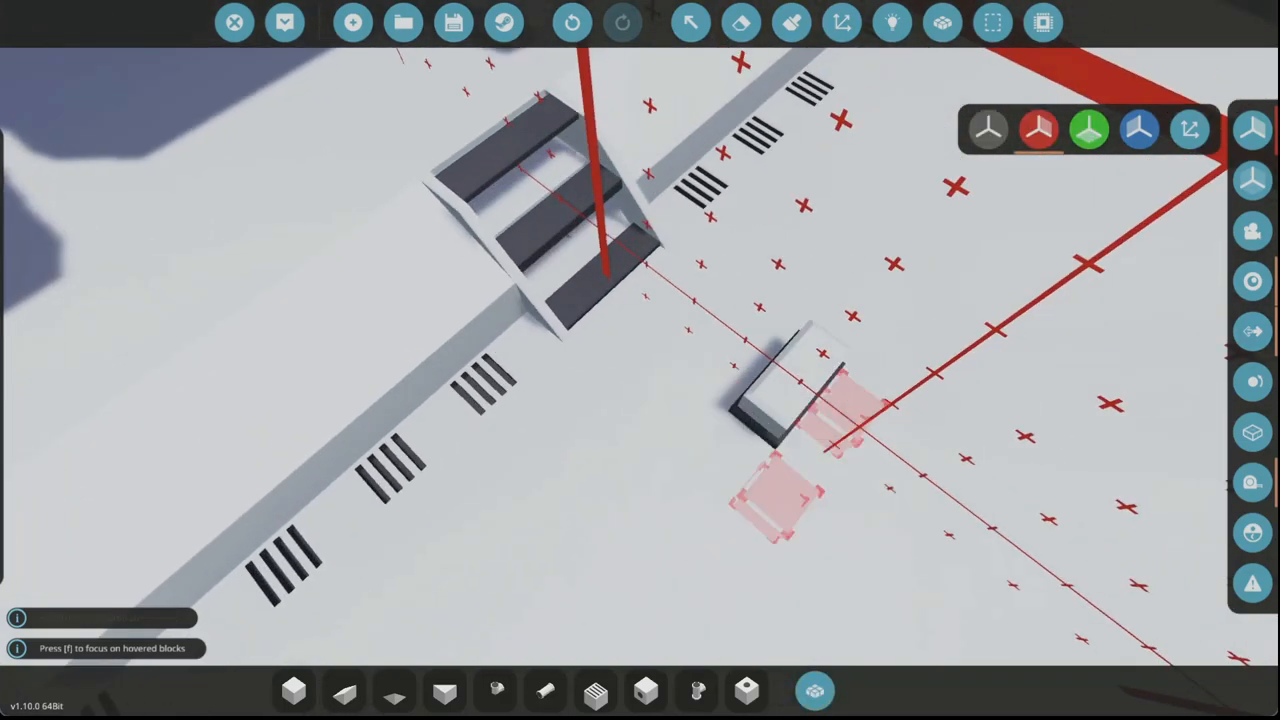
# Place the first two lights on the helipad deck
pyautogui.click(814, 690)
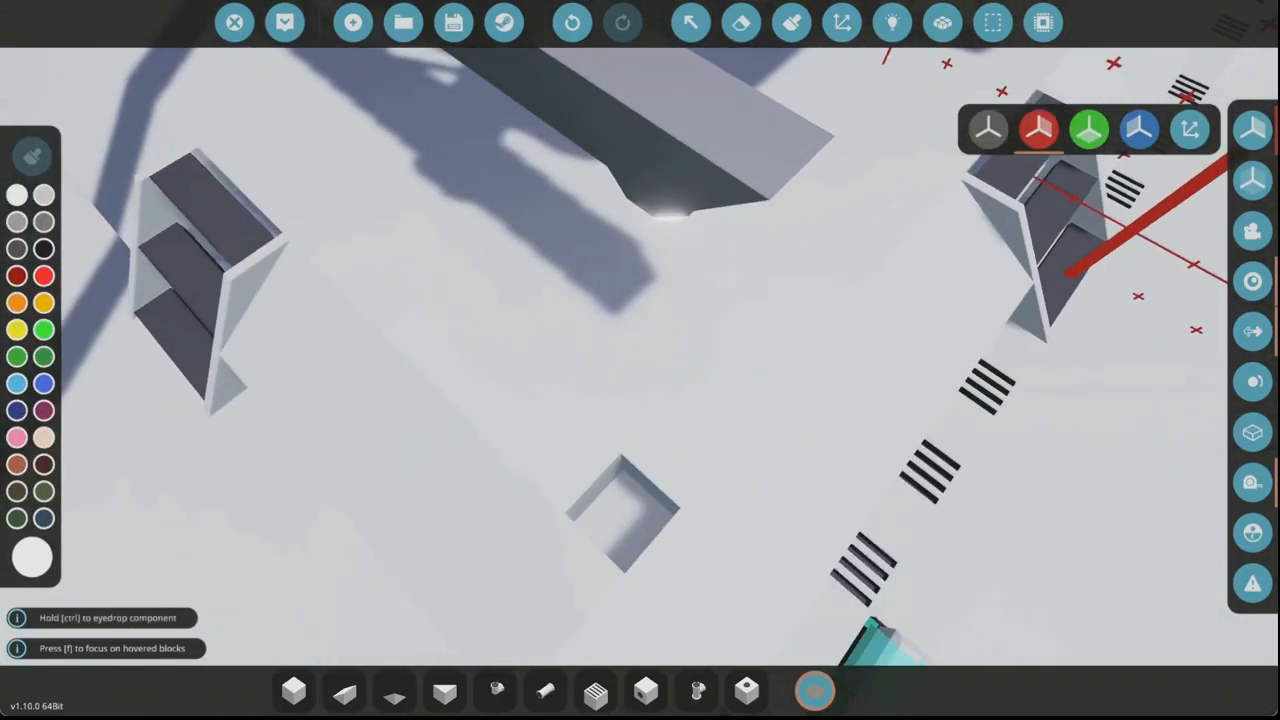
pyautogui.click(816, 690)
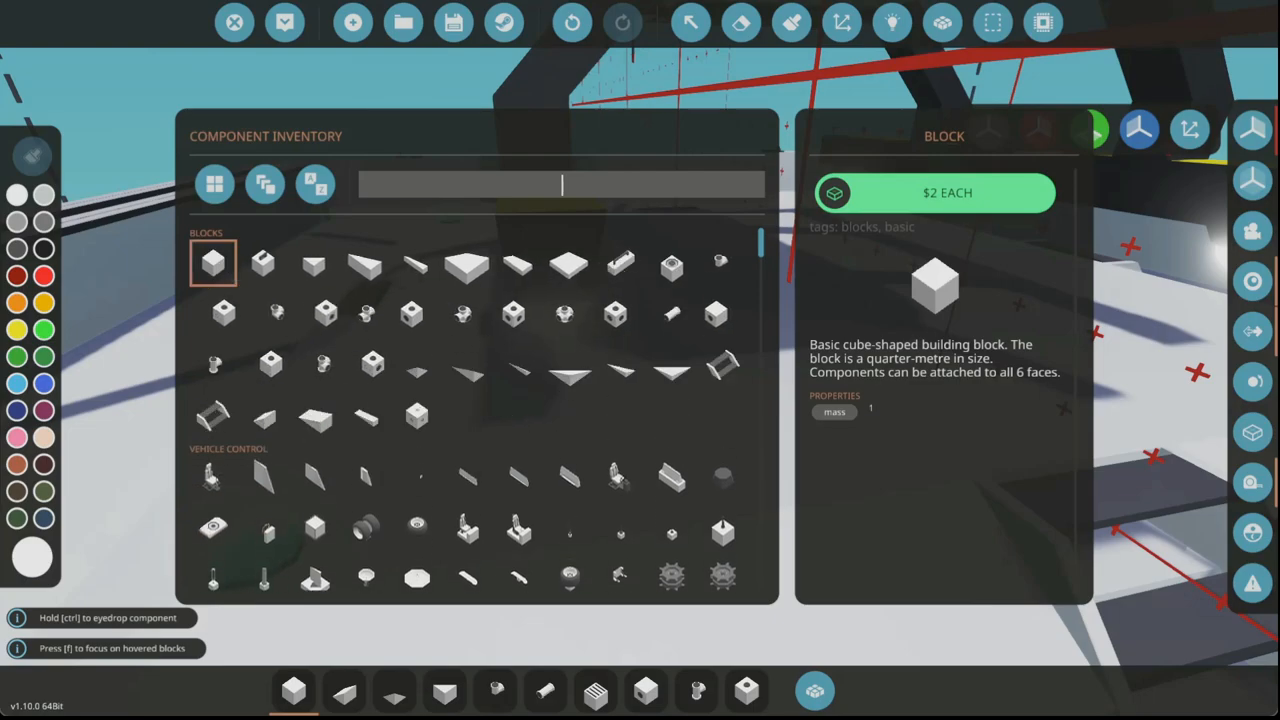
# Search 'blin', pick the Blinker and place it in the vehicle
pyautogui.write('blin')
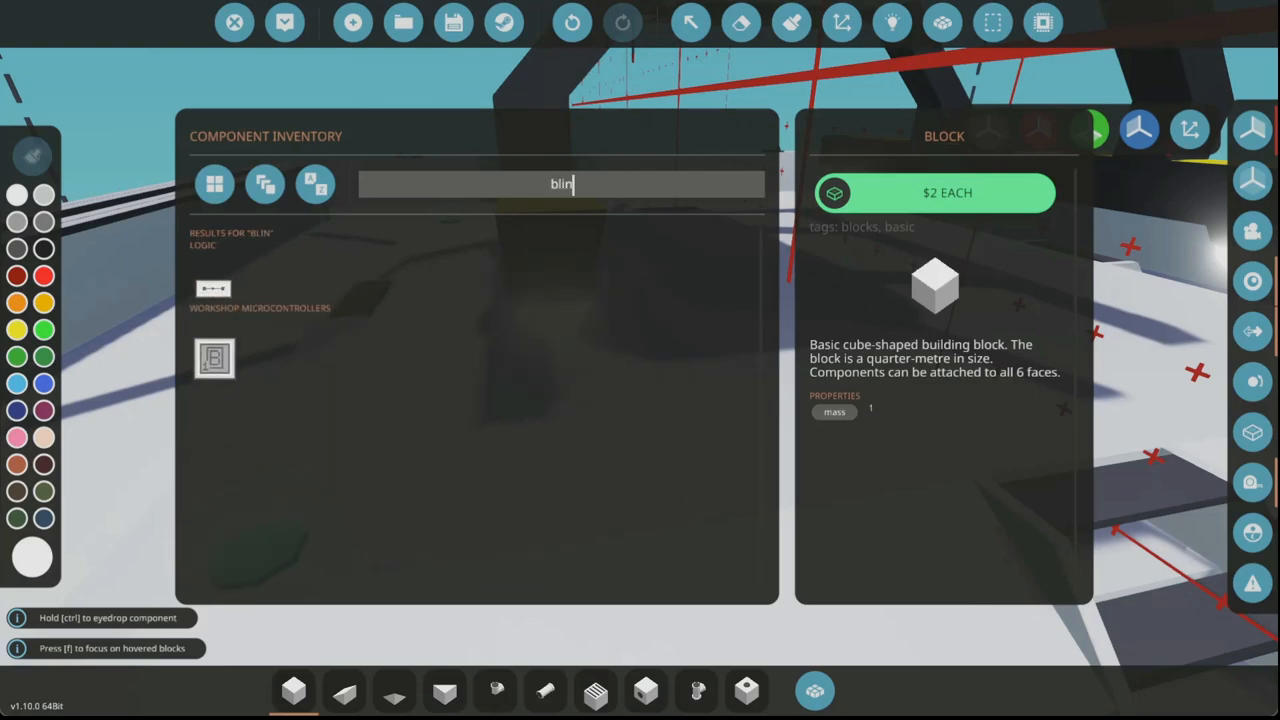
pyautogui.click(212, 276)
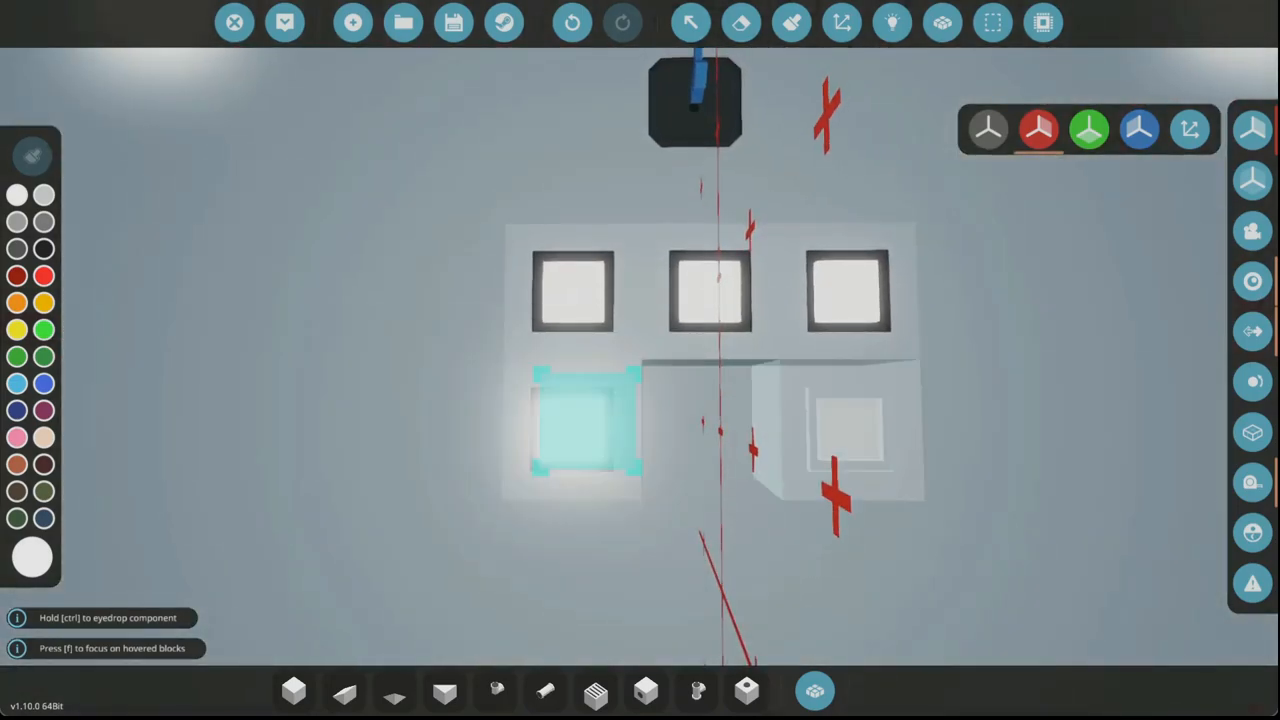
pyautogui.moveTo(840, 22)
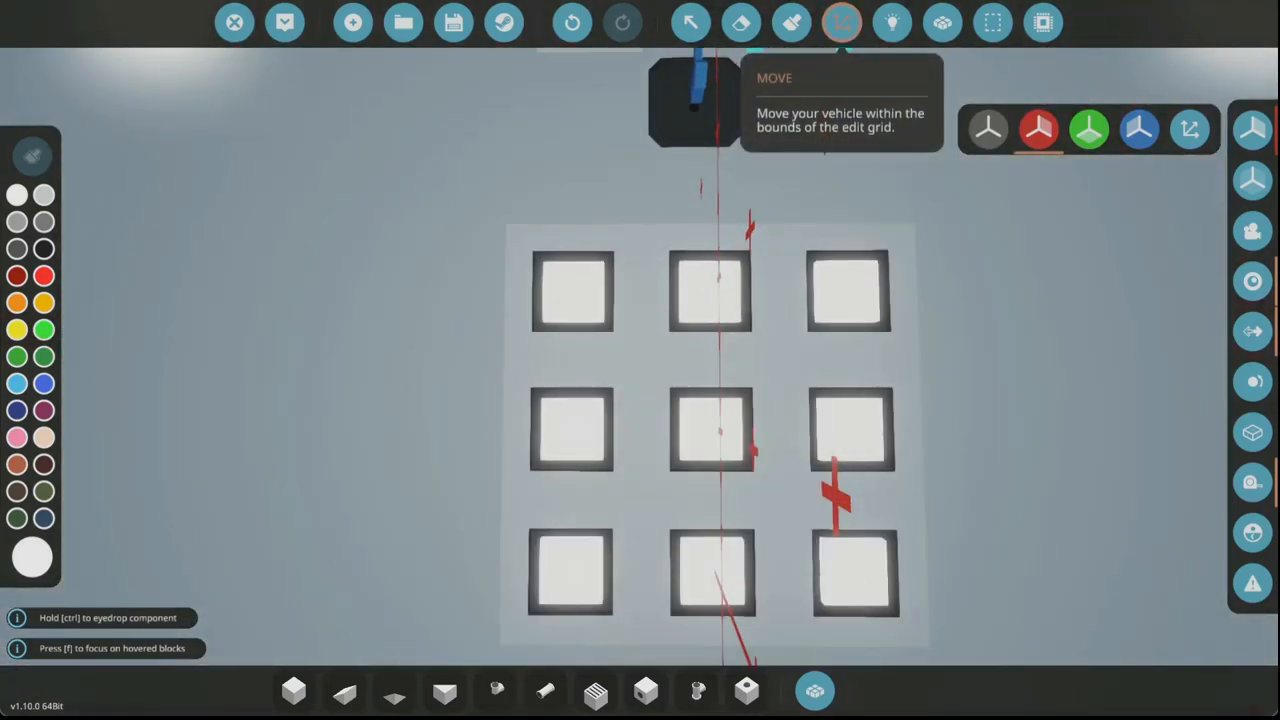
pyautogui.click(284, 22)
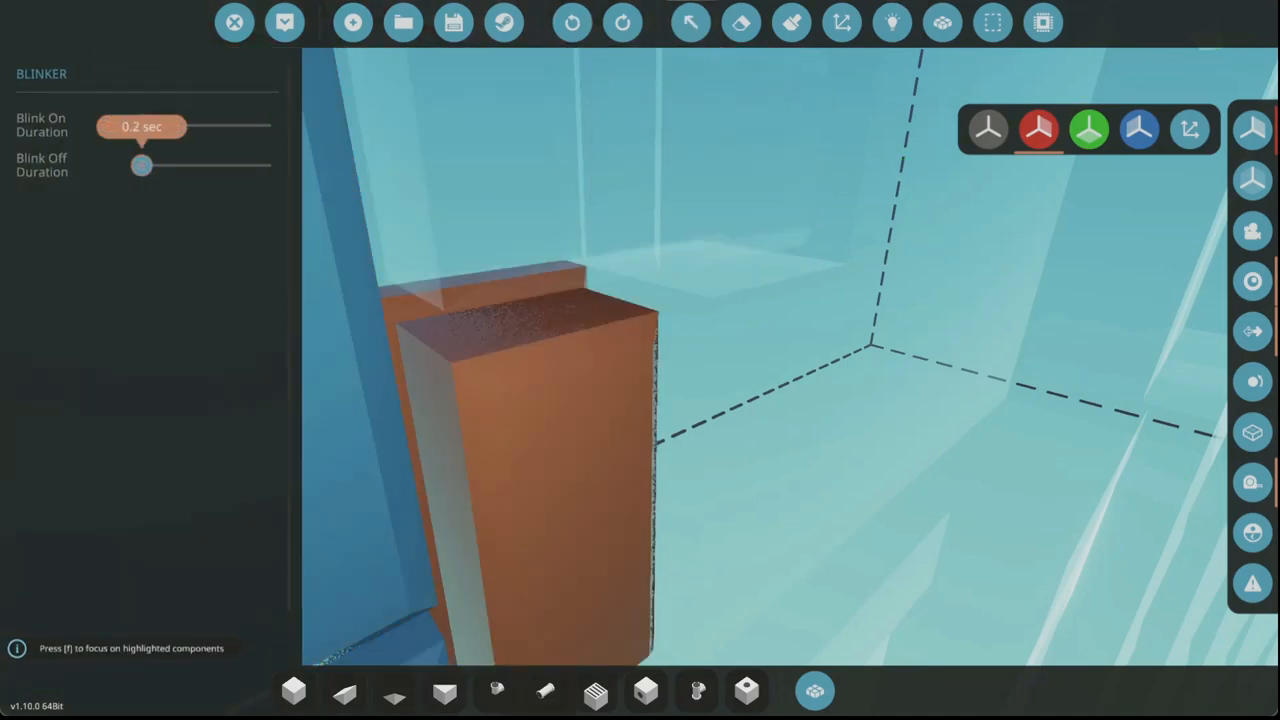
pyautogui.moveTo(284, 22)
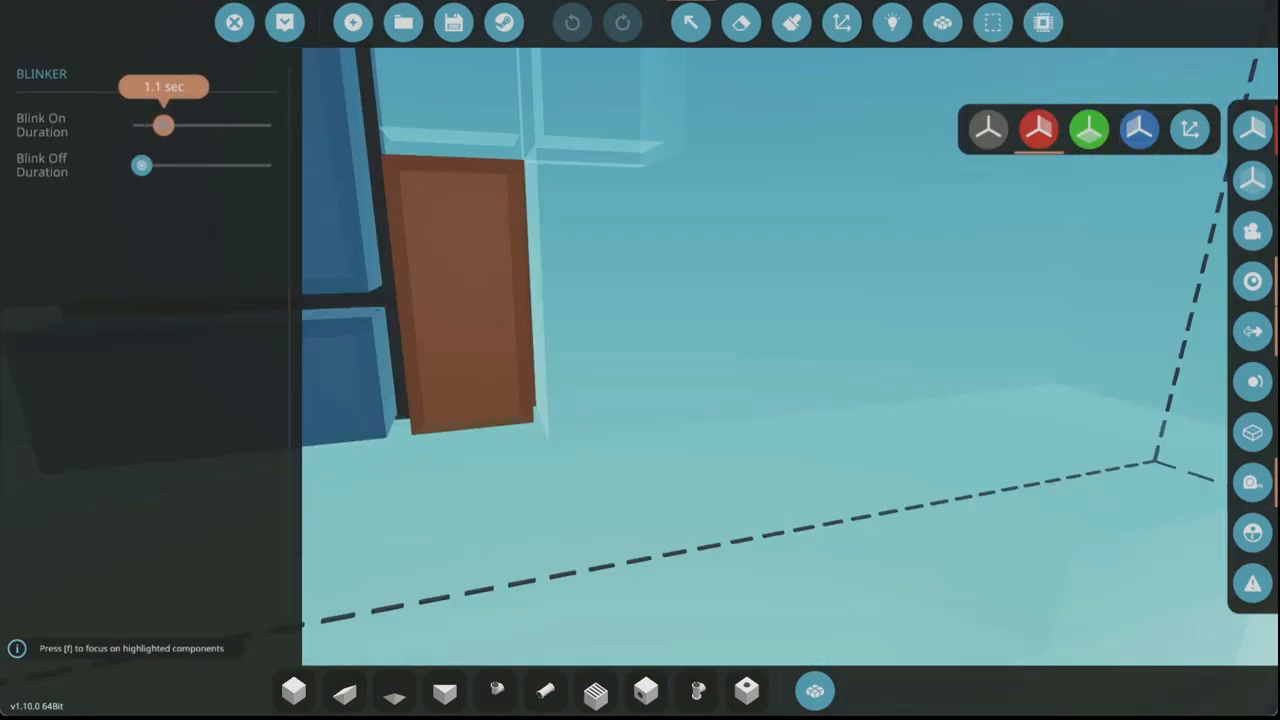
# Raise the blinker's Blink On Duration to 1.1 seconds
pyautogui.moveTo(164, 124); pyautogui.dragTo(160, 124)
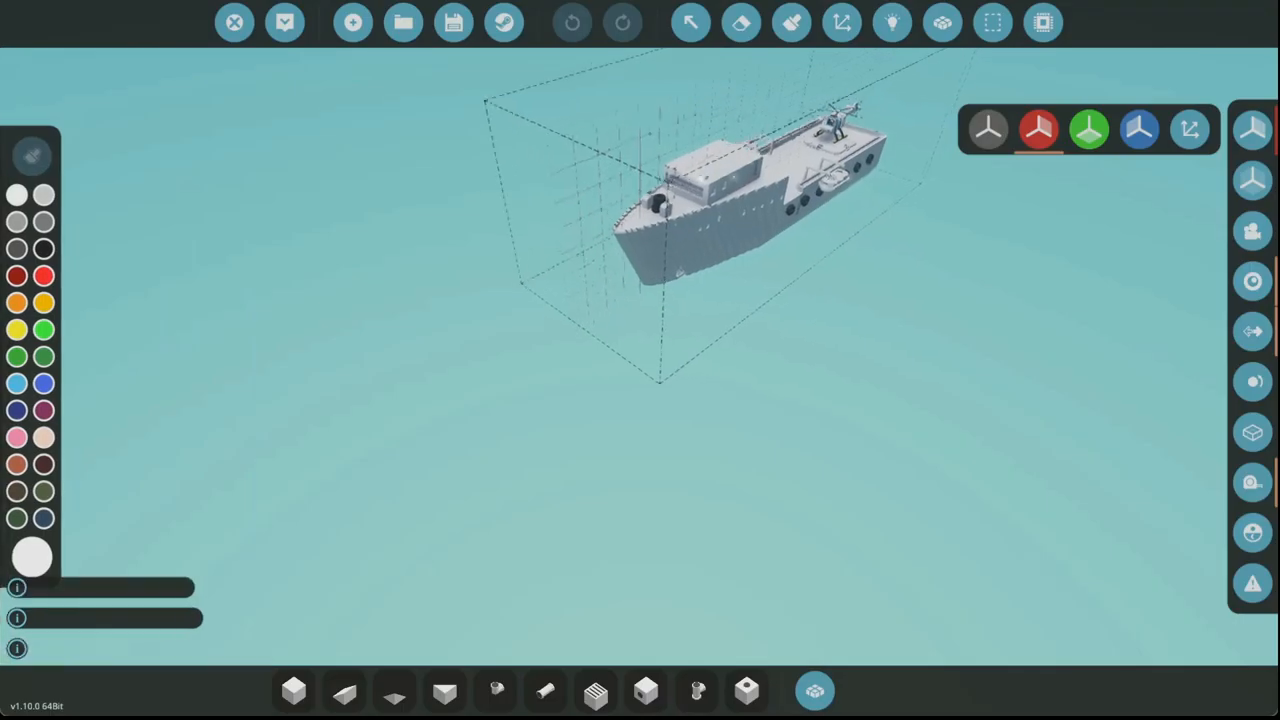
pyautogui.click(452, 22)
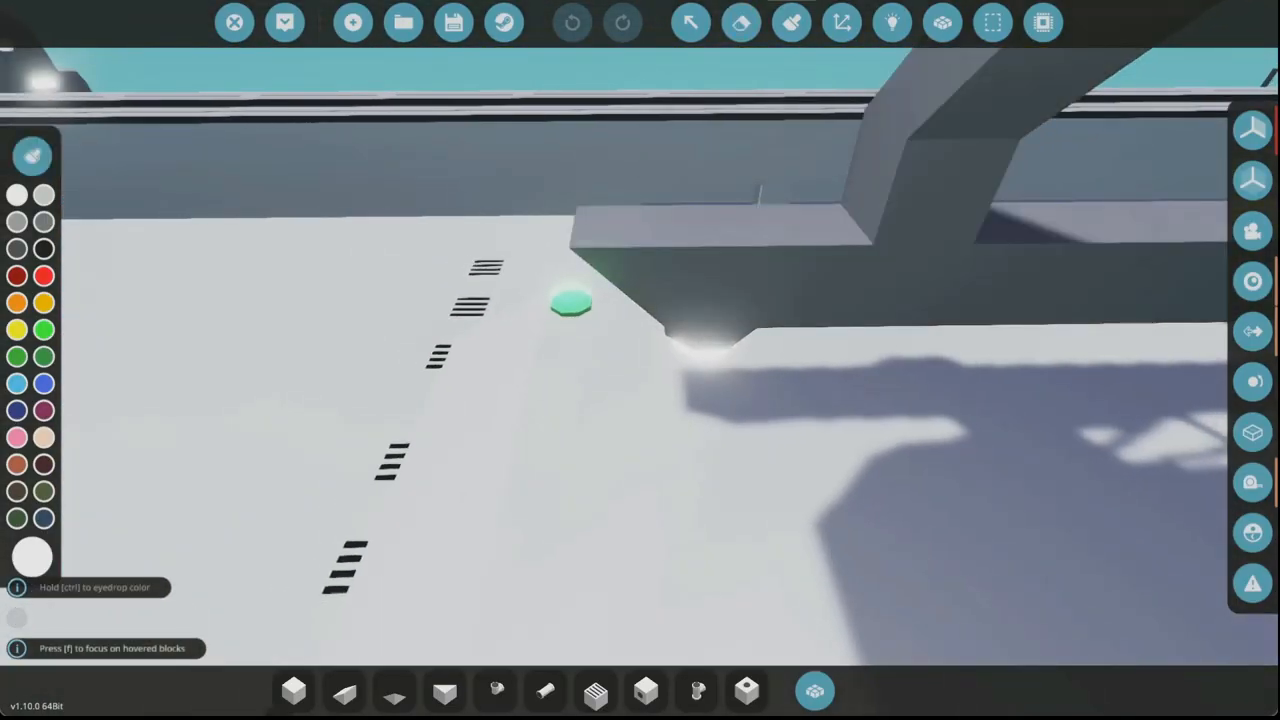
# Paint the deck's H orange, then show the vehicle's logic nodes
pyautogui.click(44, 330)
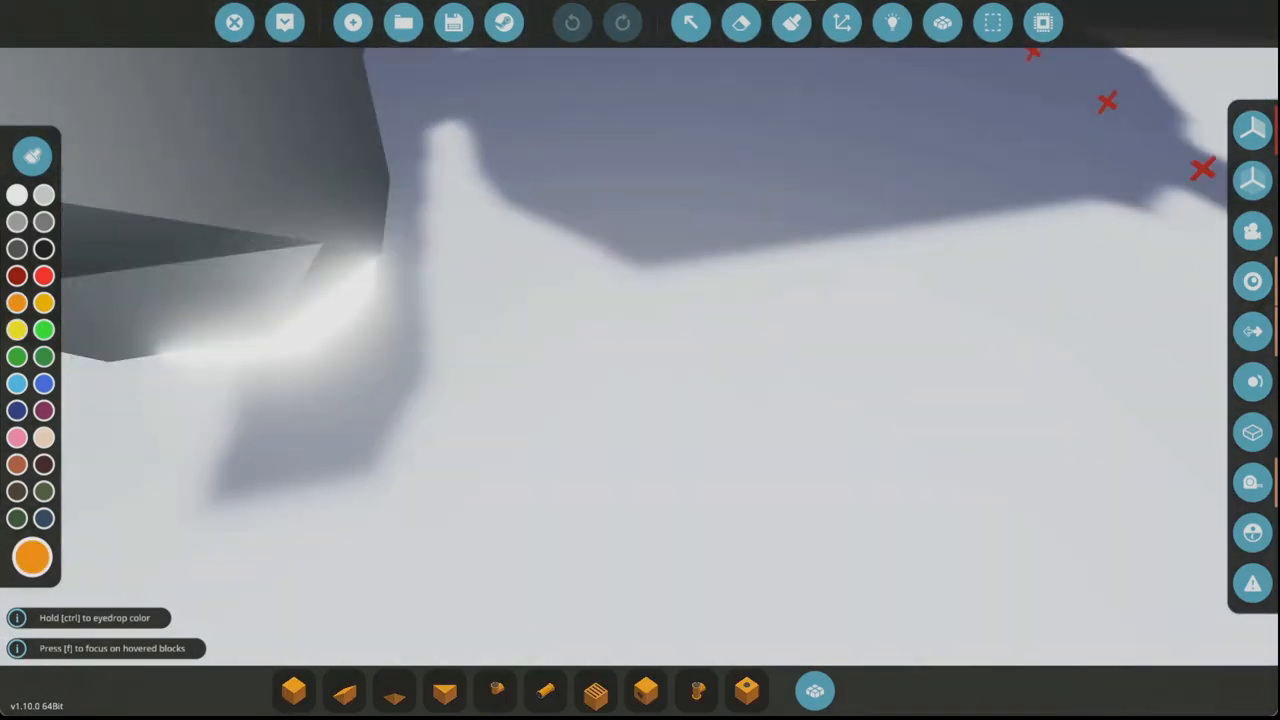
pyautogui.click(32, 156)
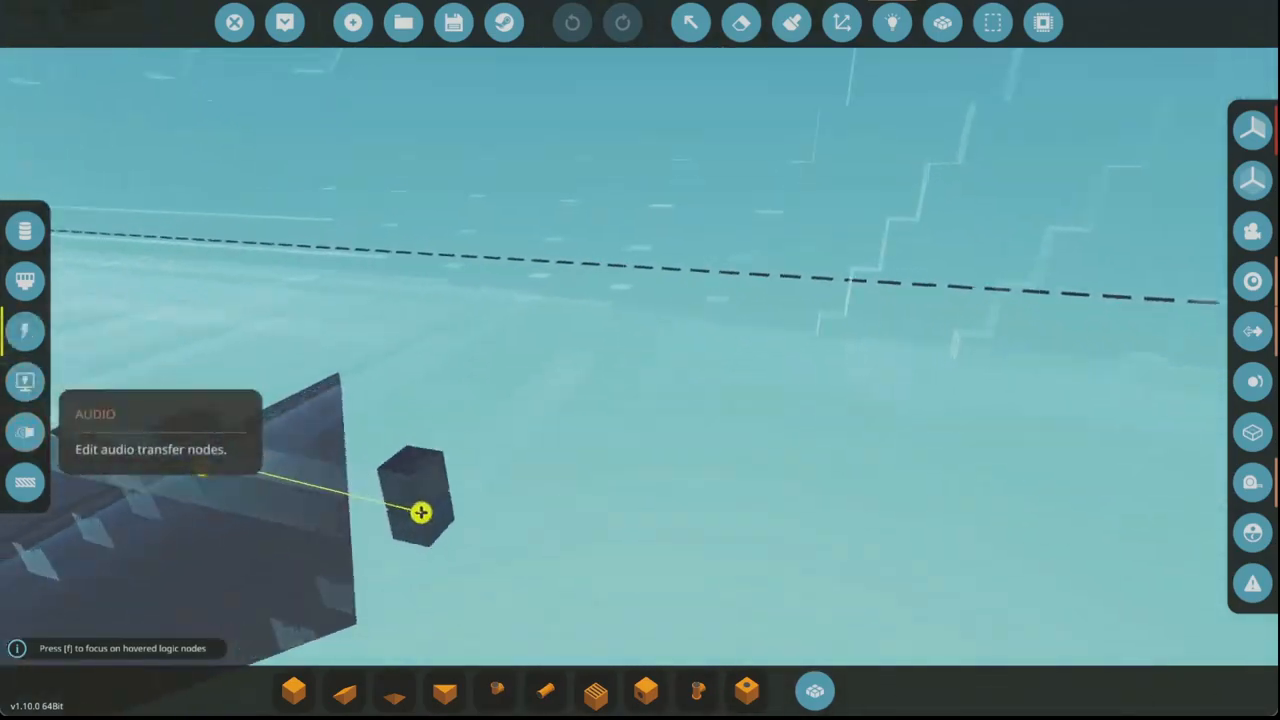
pyautogui.click(24, 382)
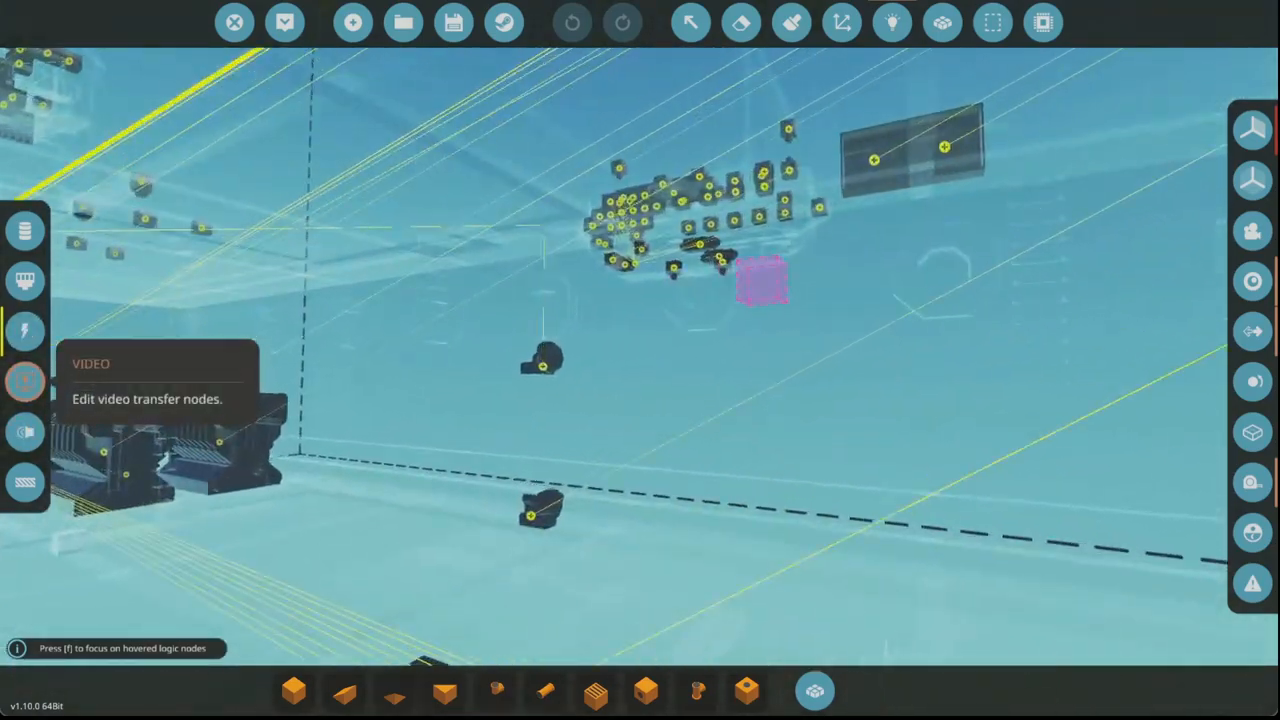